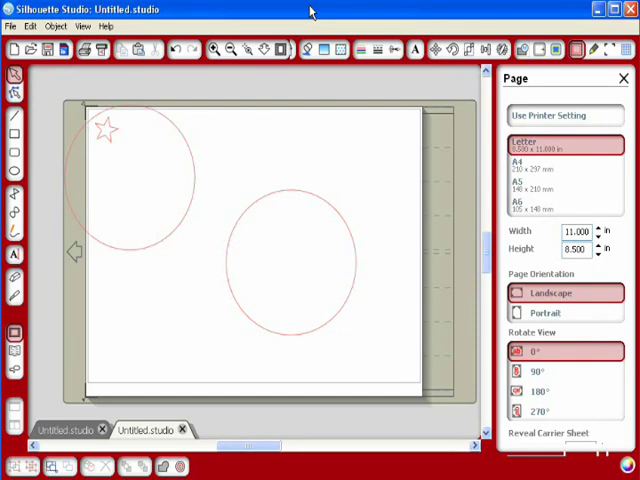
mouse_move(282, 200)
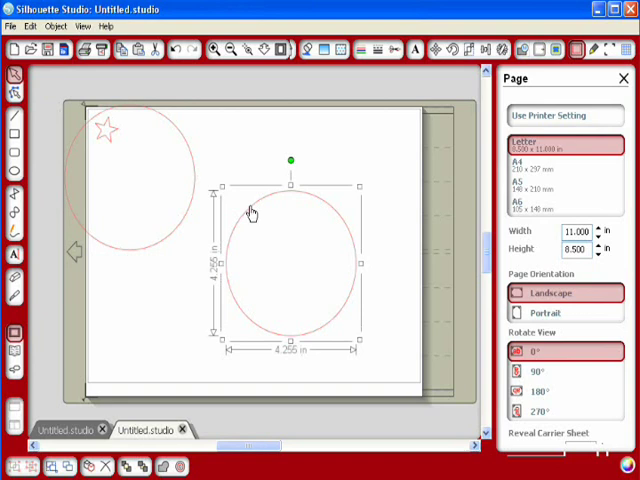
mouse_move(268, 164)
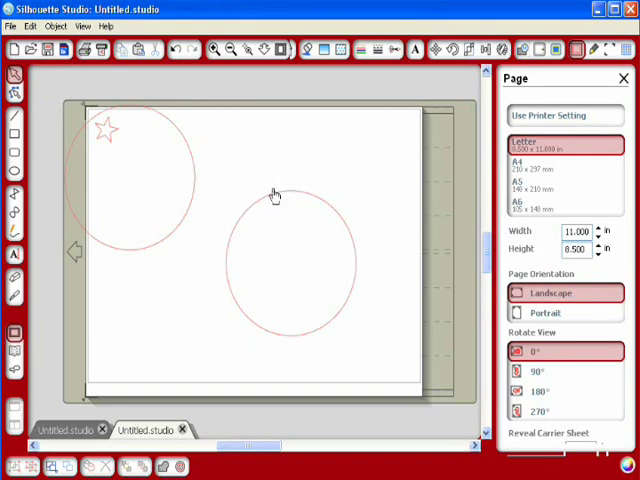
Add the text 'Happy' arching along the top of the central circle
left_click(14, 256)
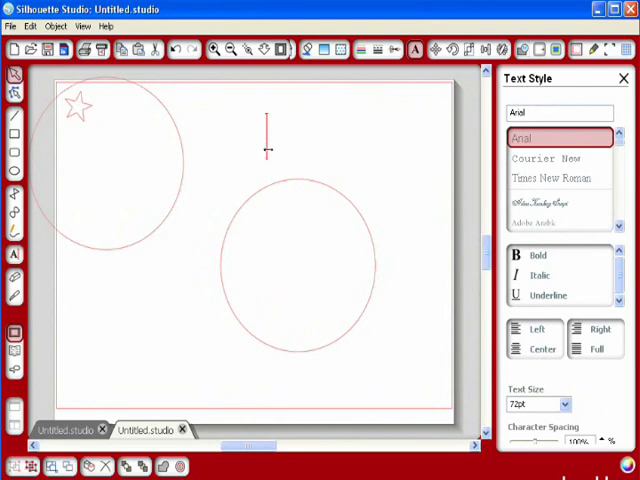
type("Happy")
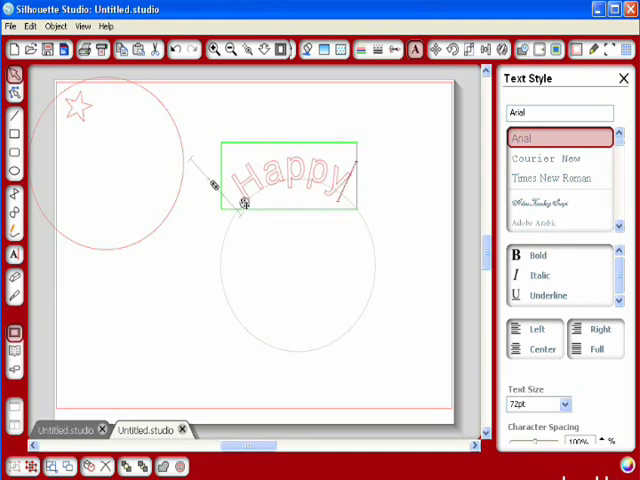
left_click(276, 122)
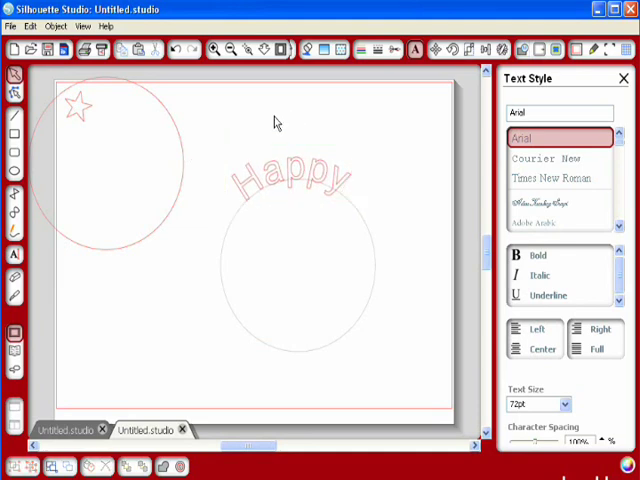
left_click(260, 140)
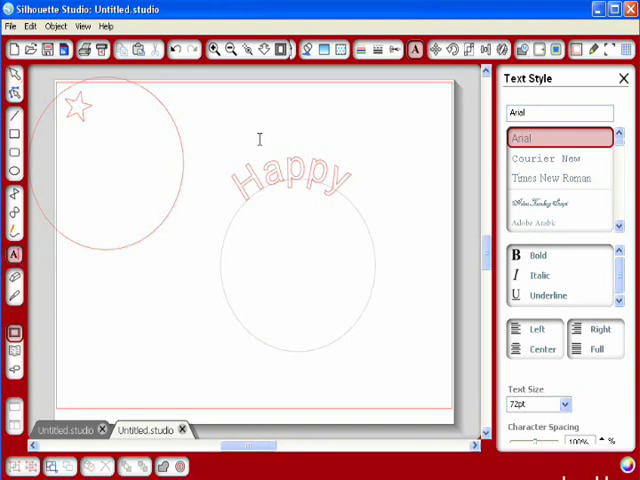
Add the text 'Birthday' curving along the bottom of the central circle below Happy
type("B")
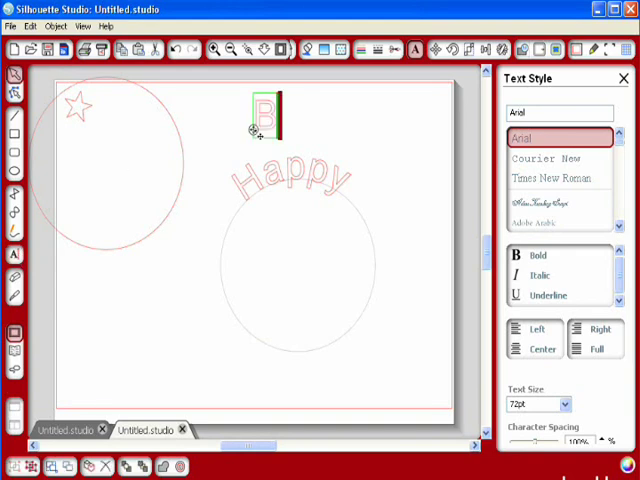
type("irthday")
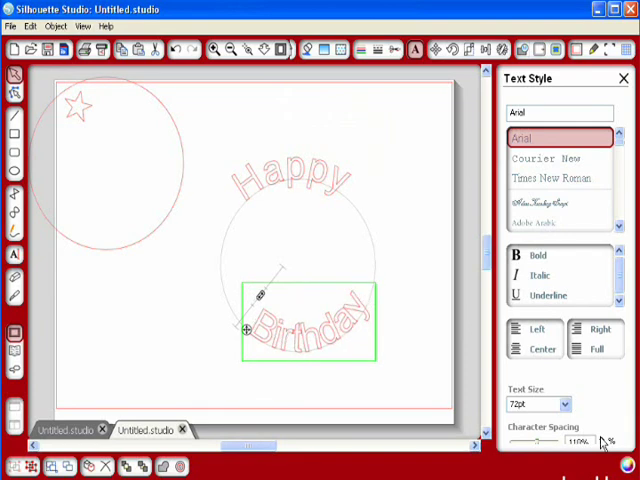
left_click(600, 442)
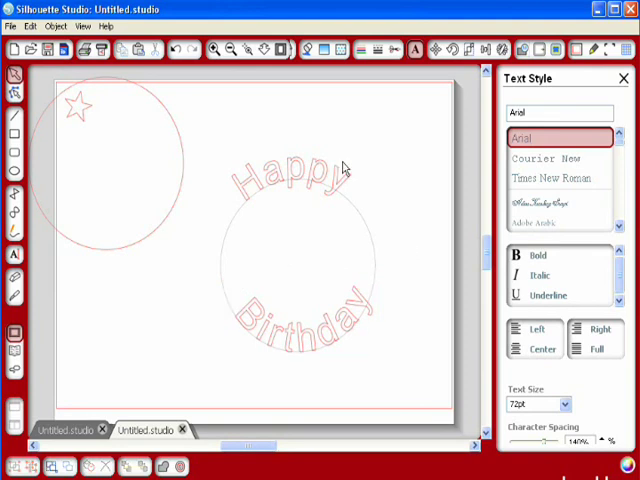
mouse_move(356, 212)
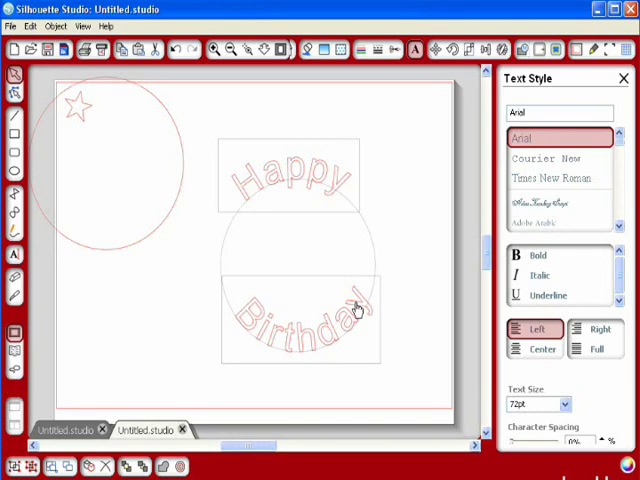
Remove the large upper-left circle and resize the central circle with its curved words
right_click(356, 310)
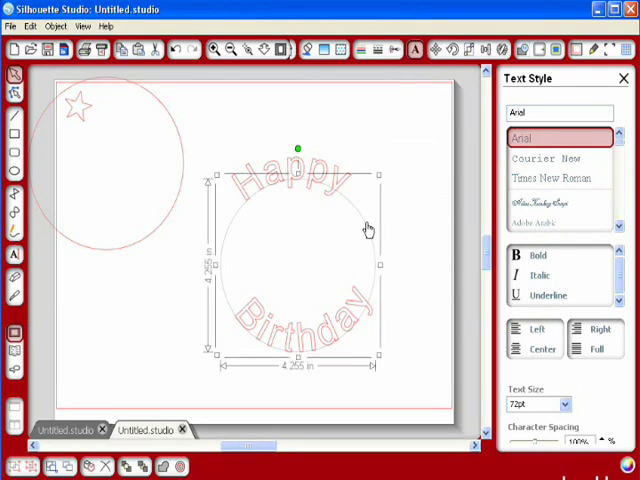
left_click_drag(368, 228, 400, 136)
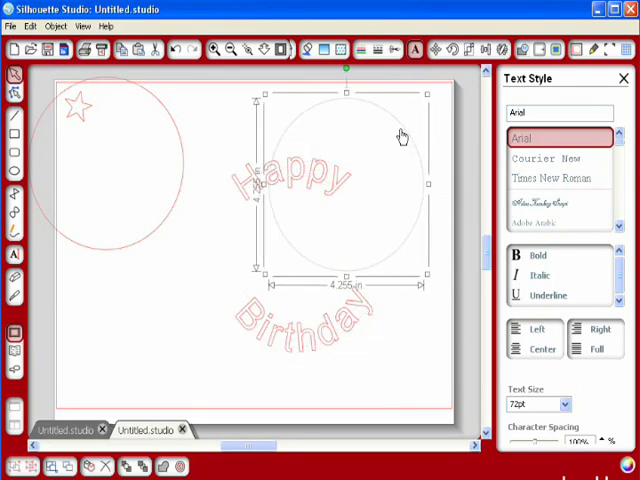
mouse_move(412, 144)
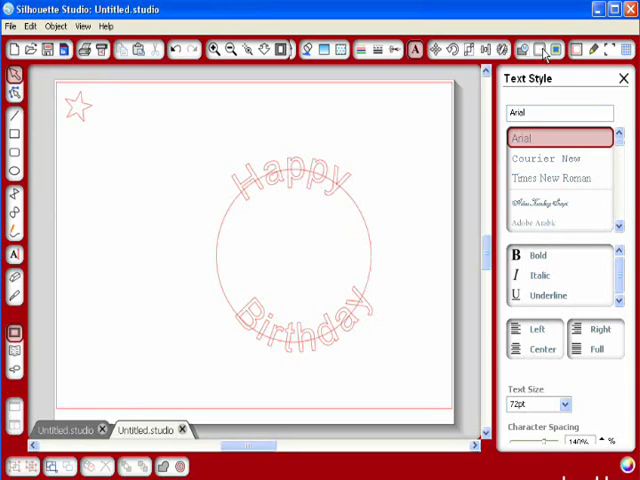
Apply an outward offset to the central circle, forming a double ring under the words
left_click(536, 48)
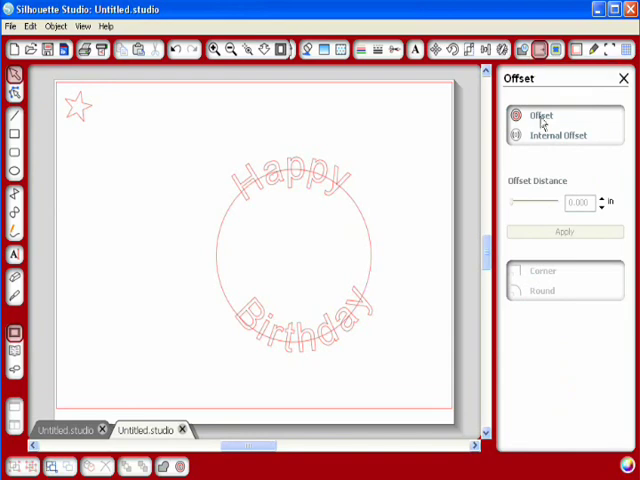
left_click(290, 250)
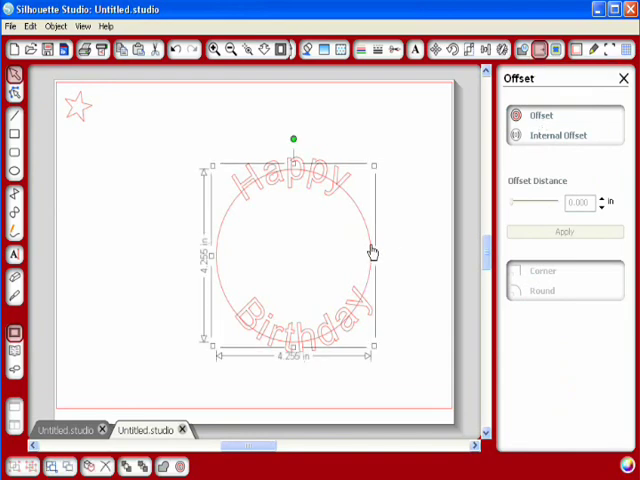
left_click(564, 136)
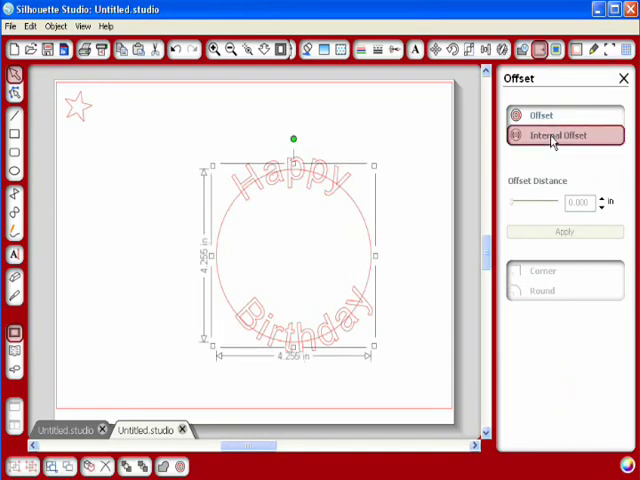
left_click(564, 232)
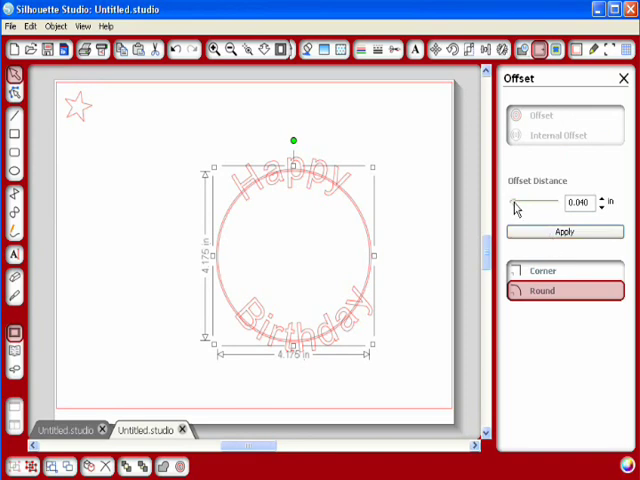
left_click_drag(520, 202, 538, 202)
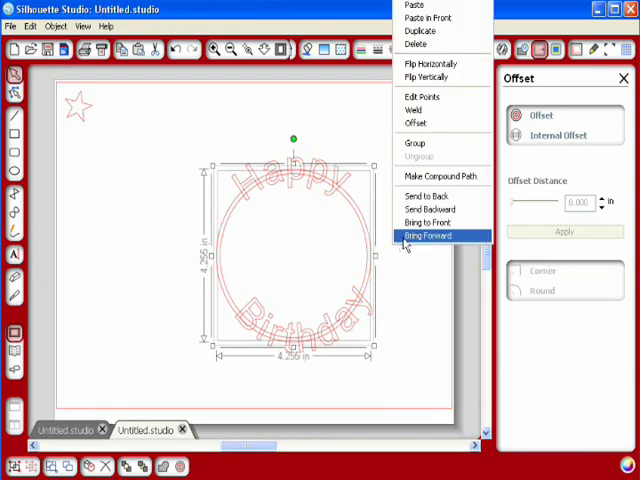
mouse_move(442, 176)
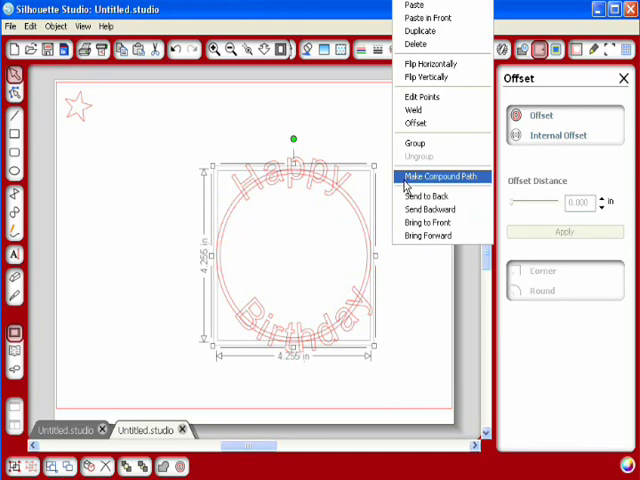
Make the two rings a single compound path
left_click(440, 176)
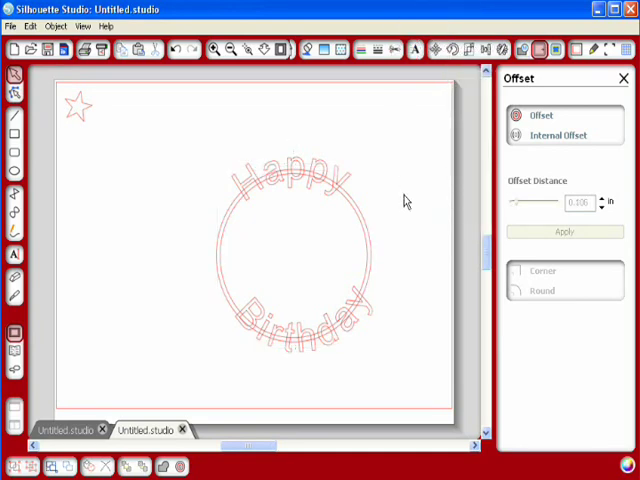
mouse_move(168, 268)
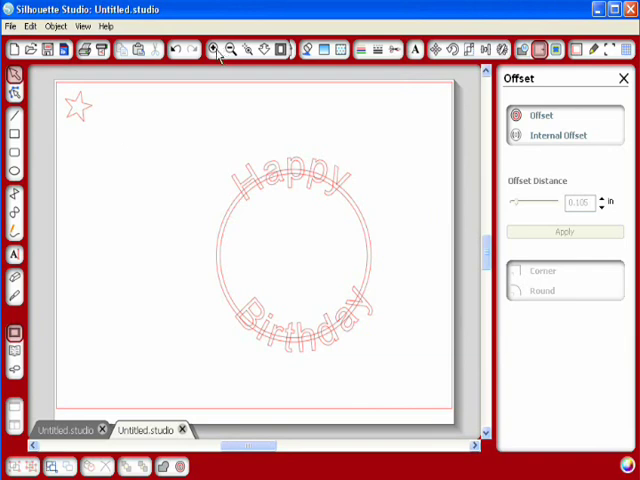
Zoom in on Happy and the double ring to position the words and star
left_click(212, 52)
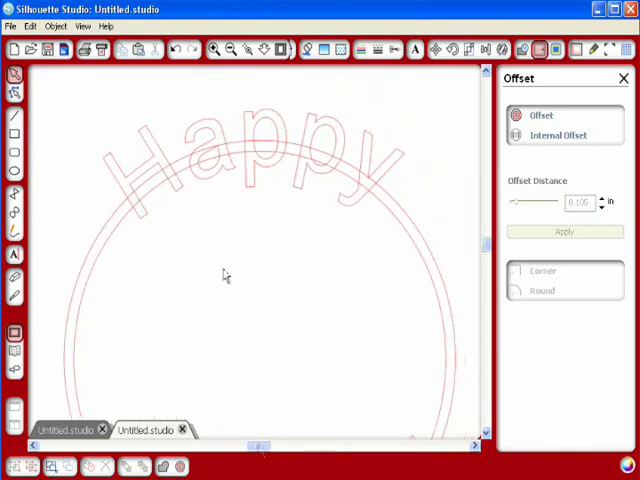
mouse_move(300, 264)
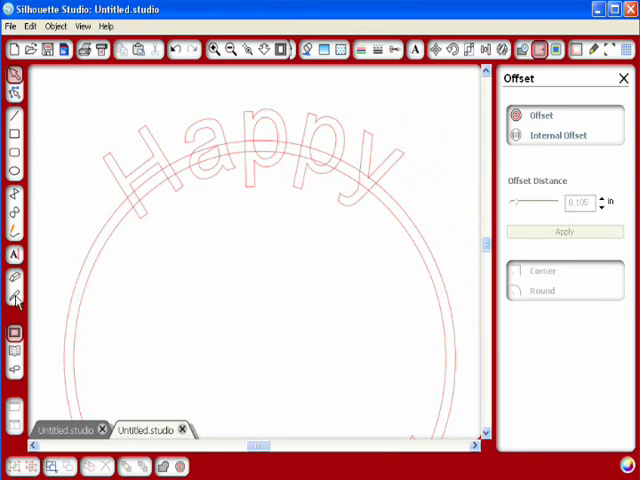
mouse_move(140, 204)
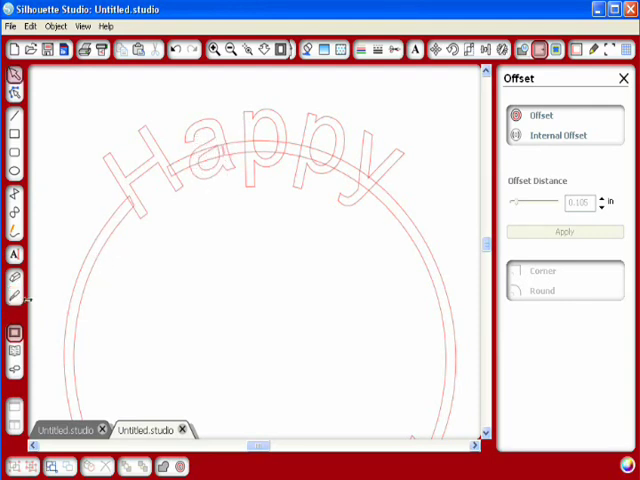
mouse_move(196, 164)
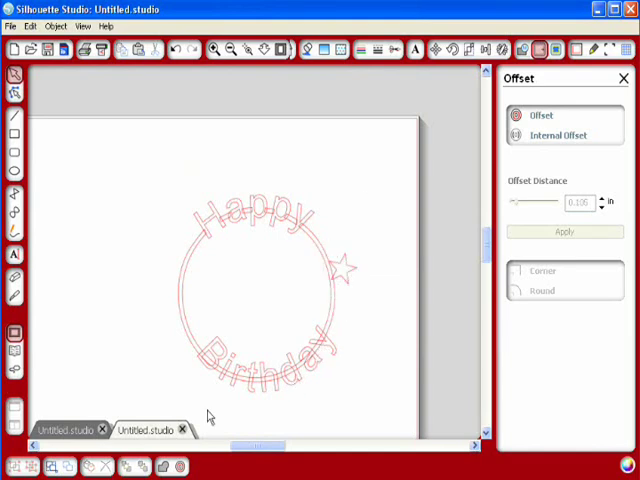
mouse_move(120, 170)
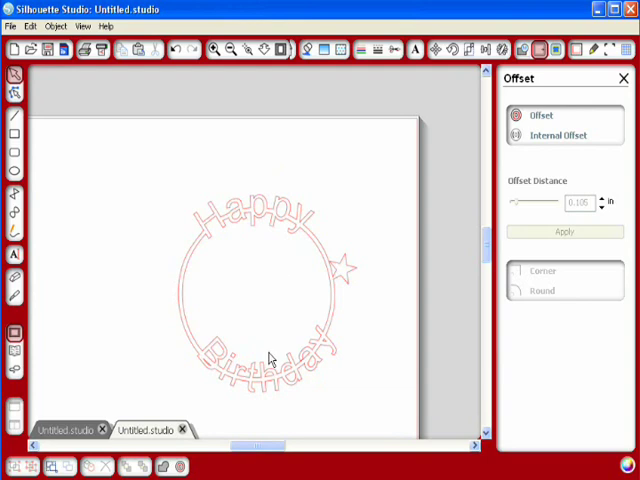
mouse_move(280, 388)
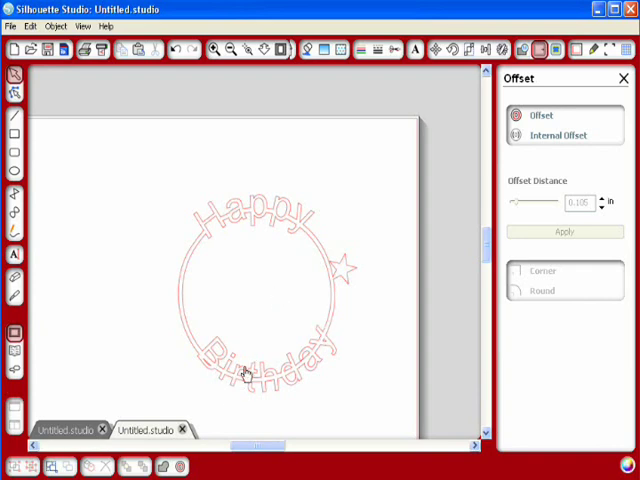
mouse_move(124, 408)
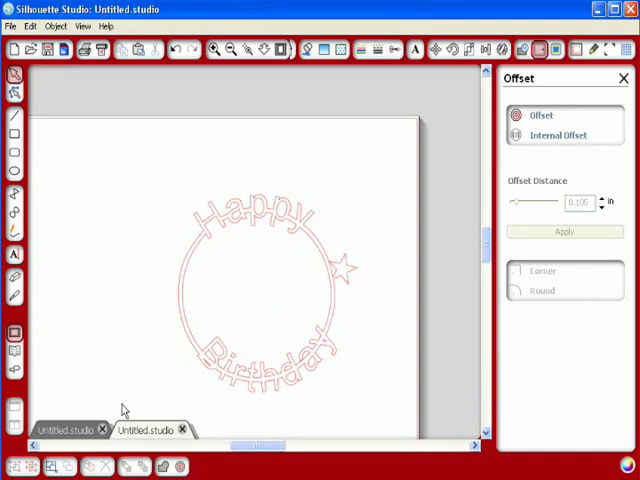